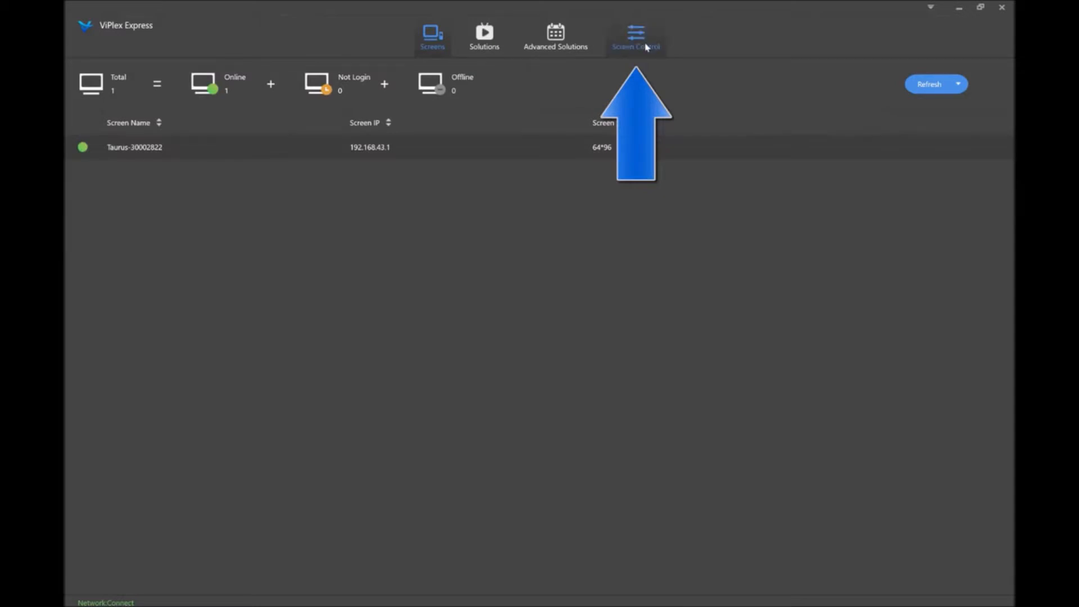
# Open Screen Control's network configuration for screen Taurus-30002822
pyautogui.click(635, 36)
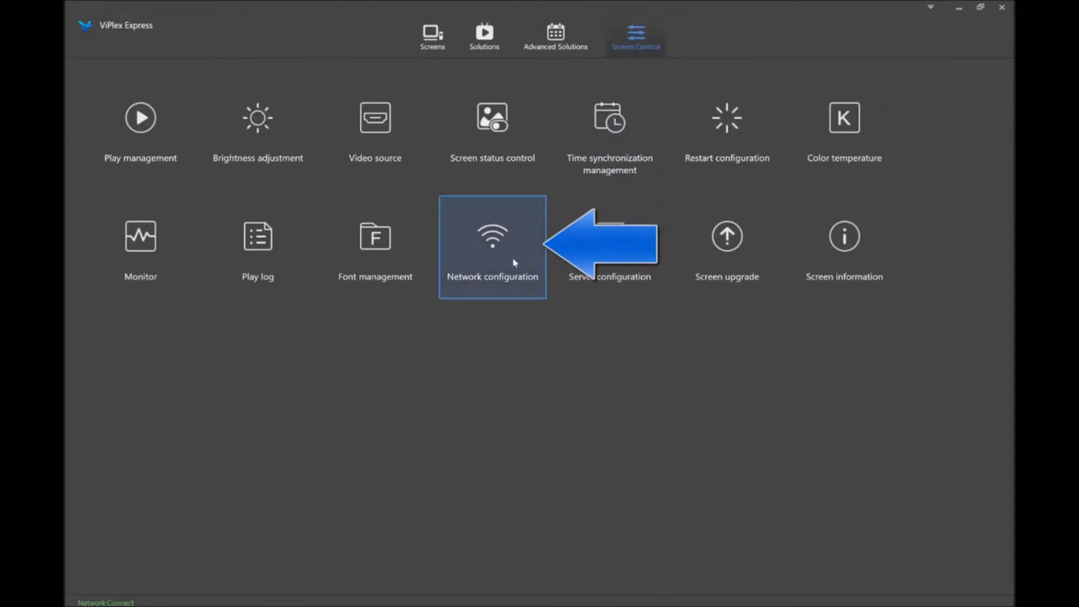
pyautogui.click(493, 246)
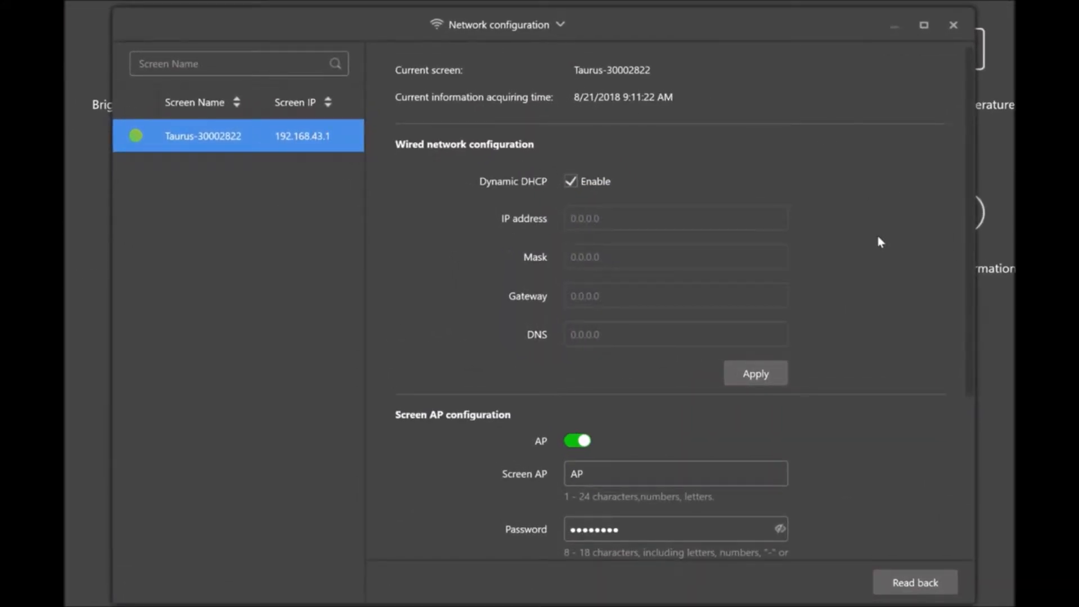
pyautogui.moveTo(866, 267)
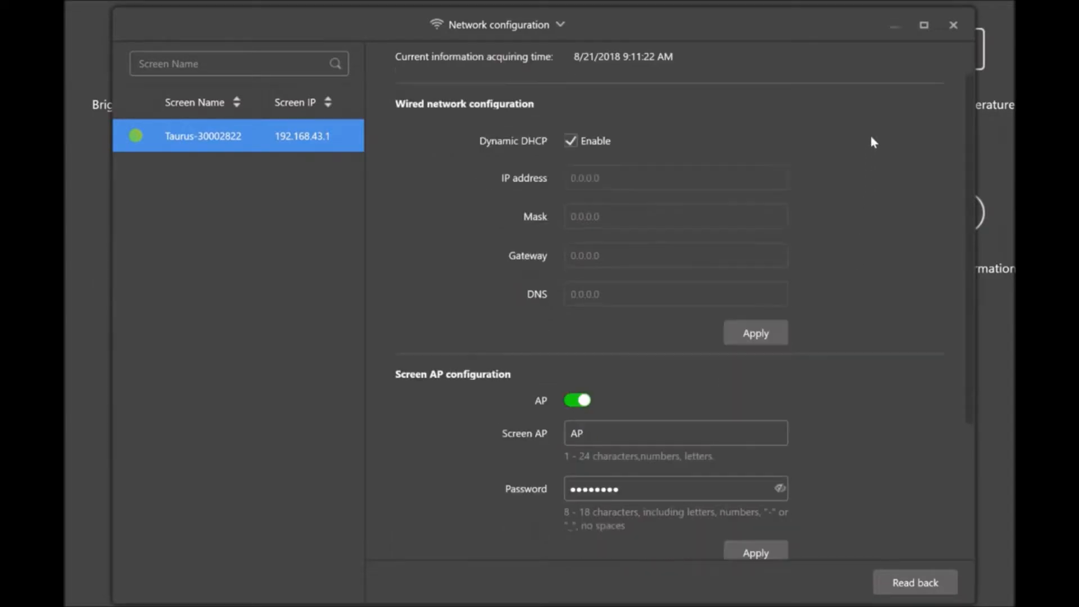
# Turn on the sign's Wi-Fi and scroll to the nearby networks list
pyautogui.scroll(-3)
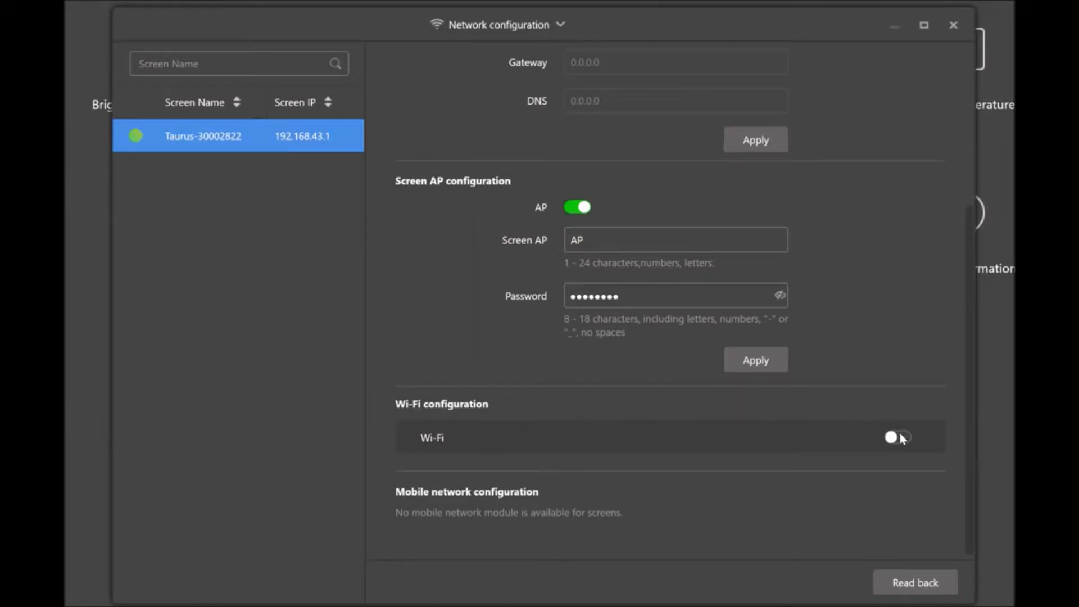
pyautogui.click(897, 437)
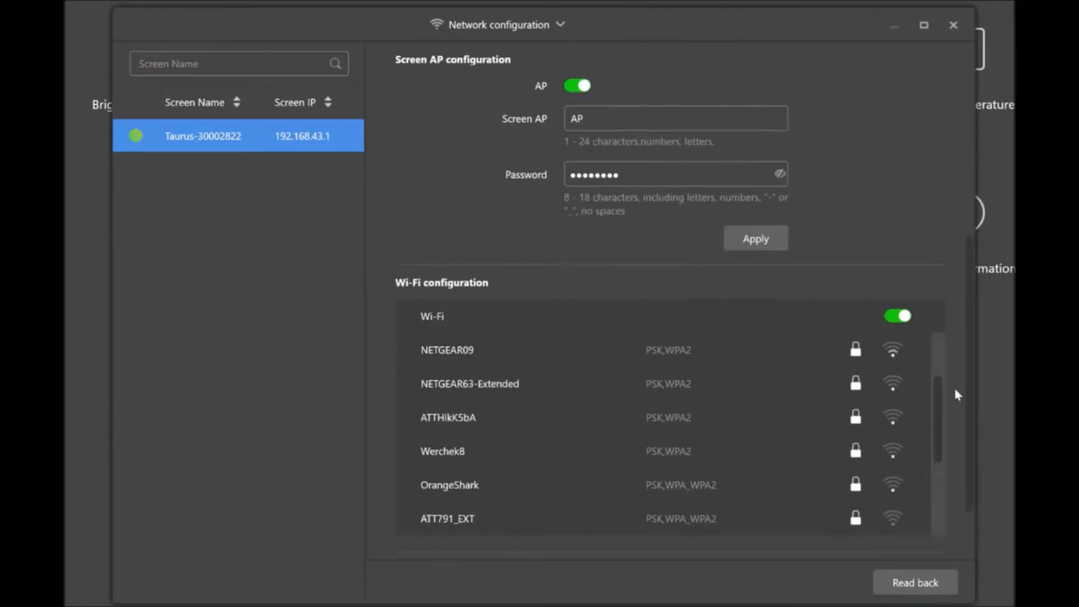
pyautogui.scroll(-3)
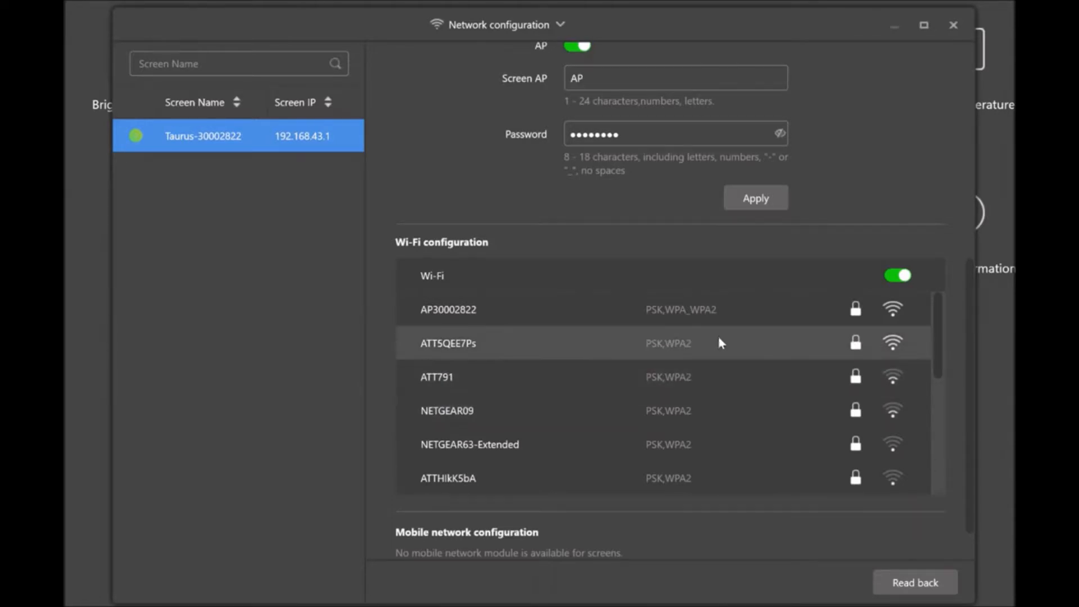
pyautogui.moveTo(596, 358)
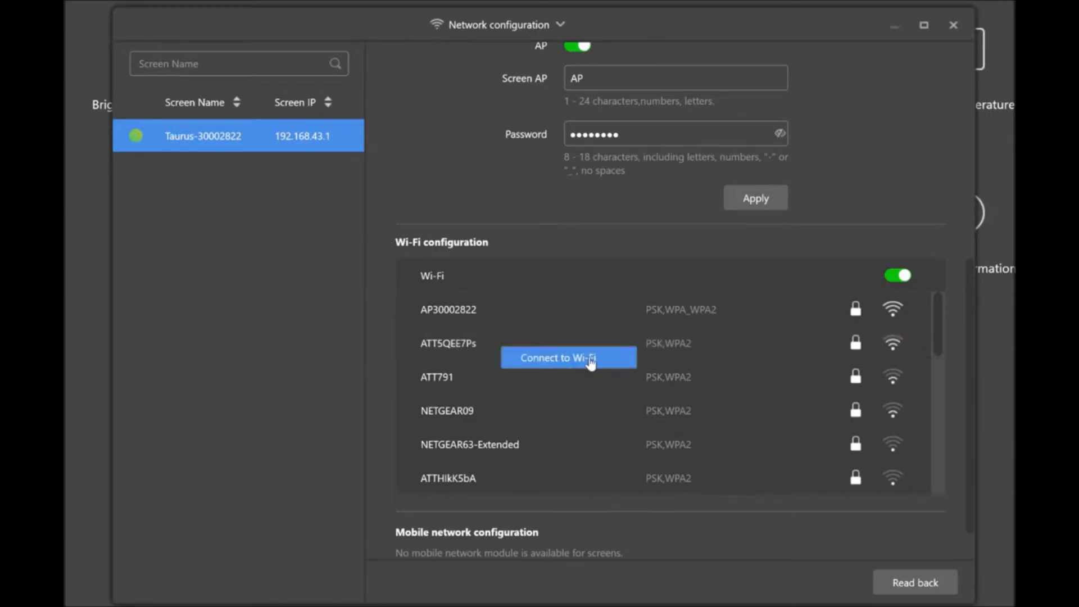
# Join the ATT5QEE7Ps Wi-Fi network by entering its password and confirming
pyautogui.click(567, 358)
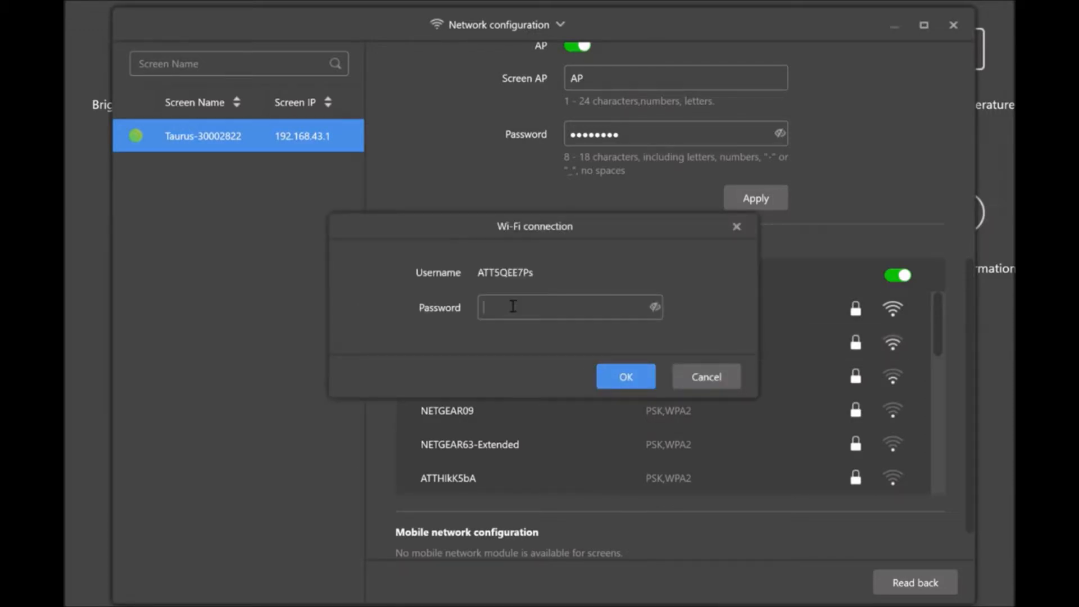
pyautogui.write('••')
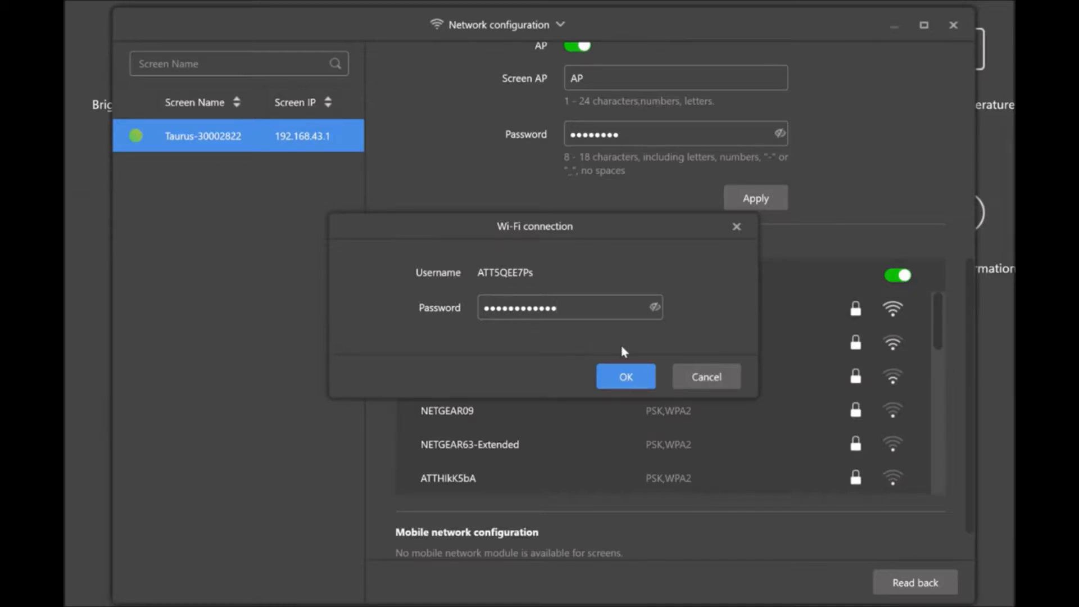
pyautogui.click(624, 377)
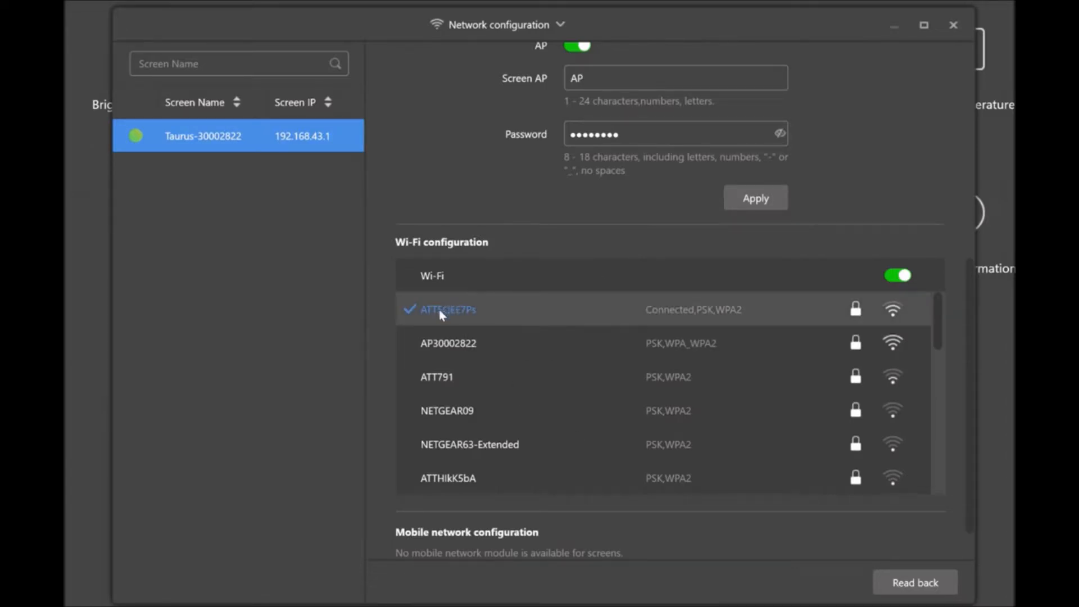
pyautogui.moveTo(675, 324)
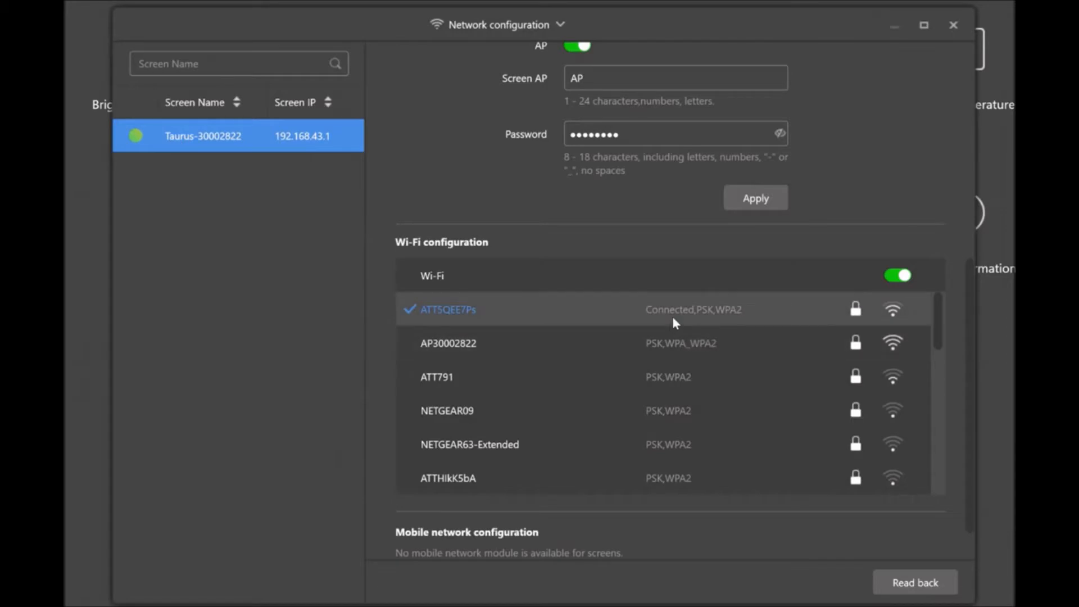
pyautogui.moveTo(721, 318)
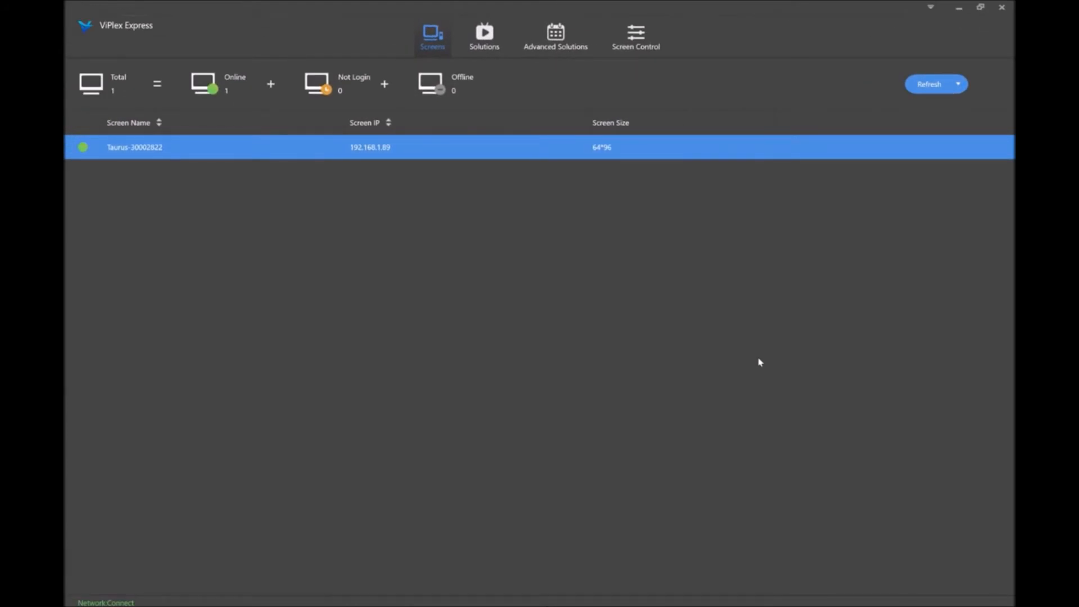
pyautogui.moveTo(818, 443)
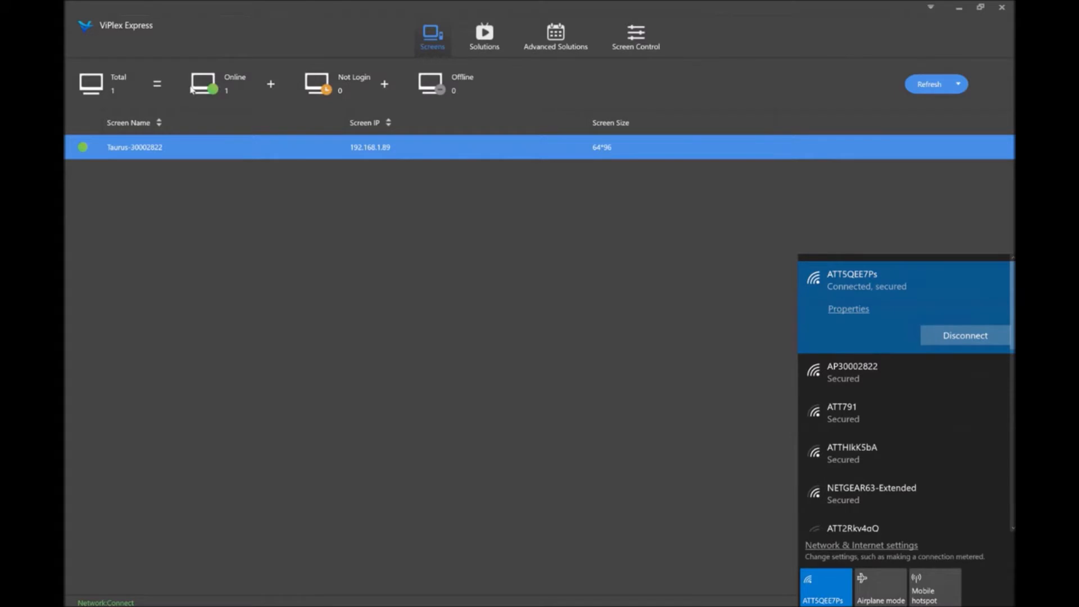
pyautogui.moveTo(206, 99)
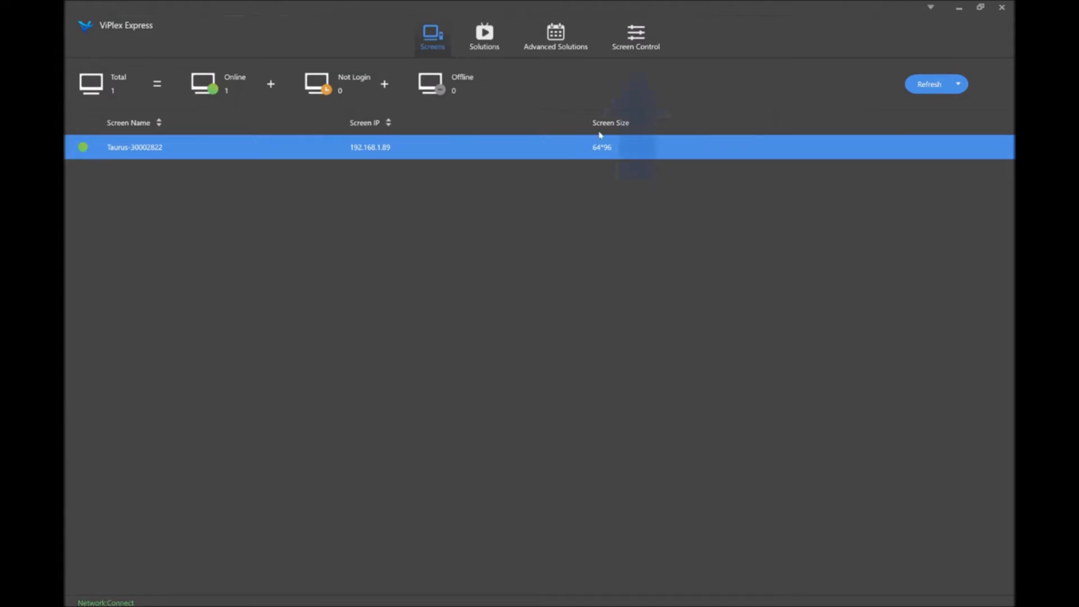
# Reopen network configuration and untick wired Dynamic DHCP to expose static IP fields
pyautogui.click(635, 36)
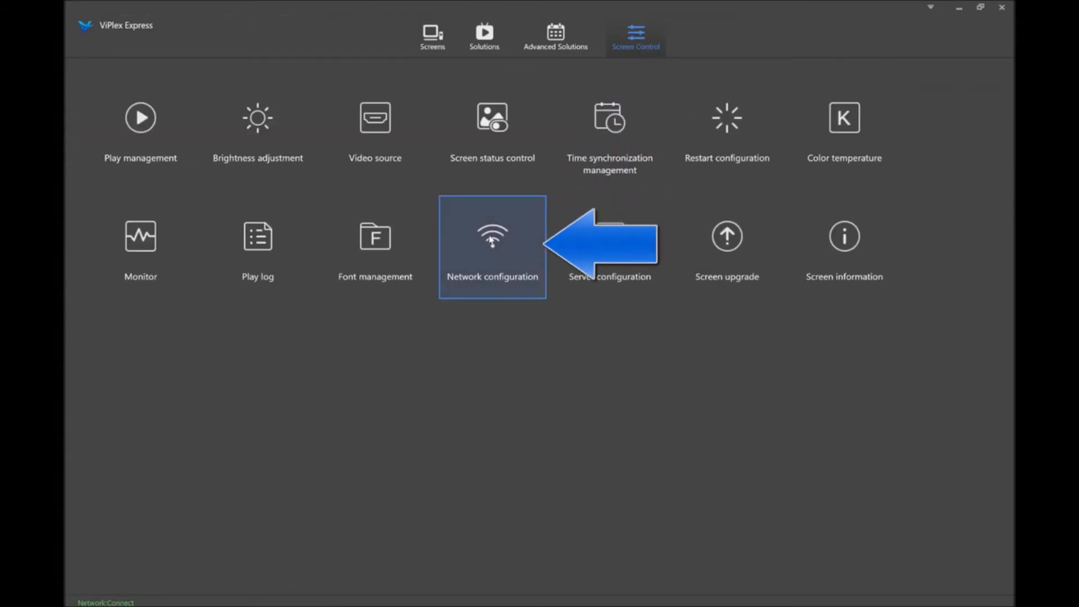
pyautogui.click(493, 236)
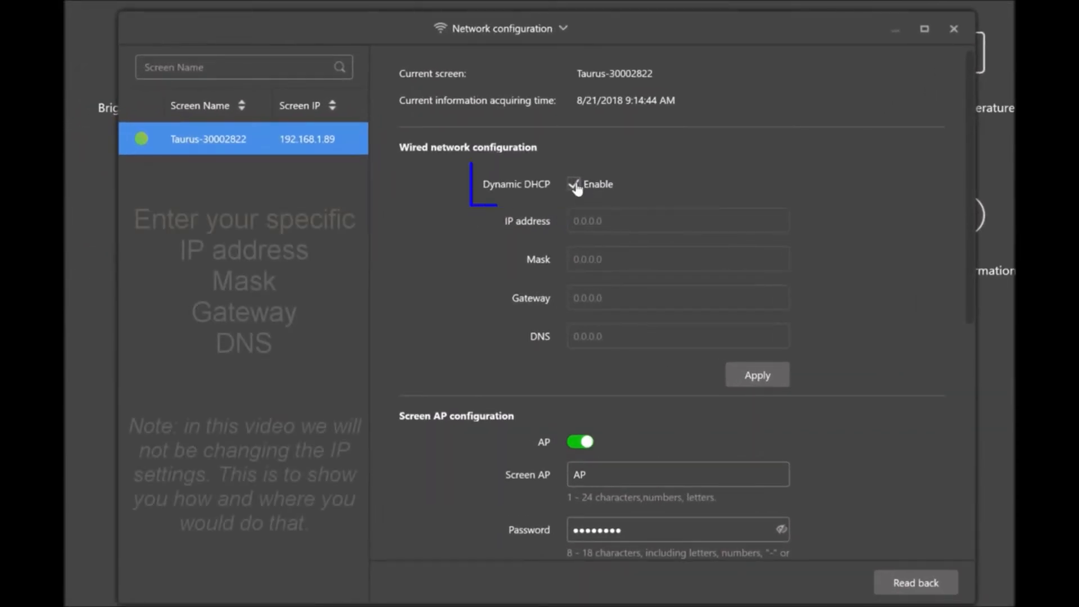
pyautogui.click(573, 184)
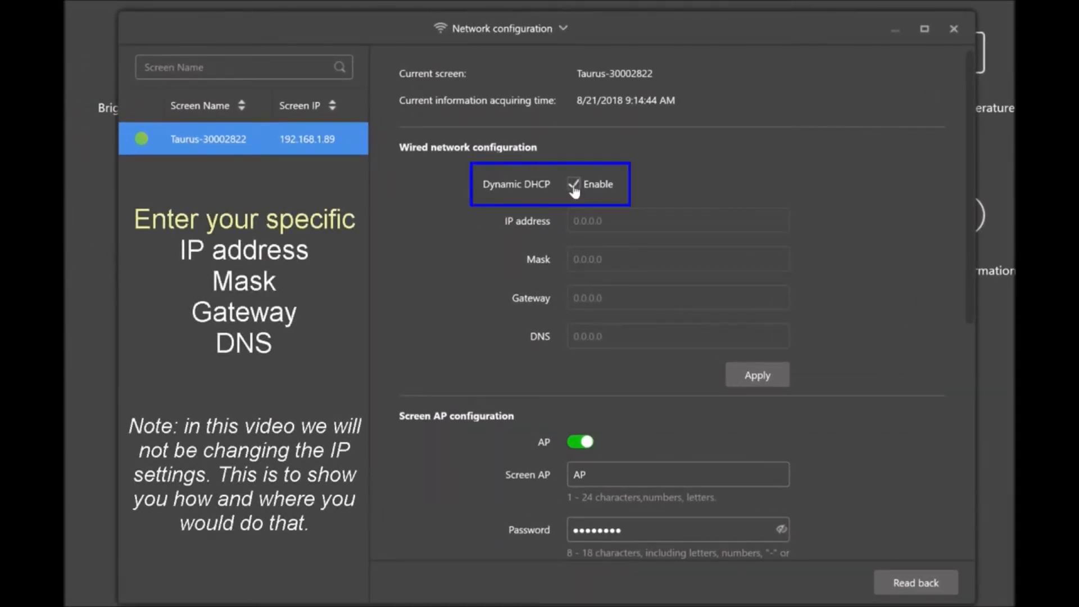
pyautogui.click(573, 184)
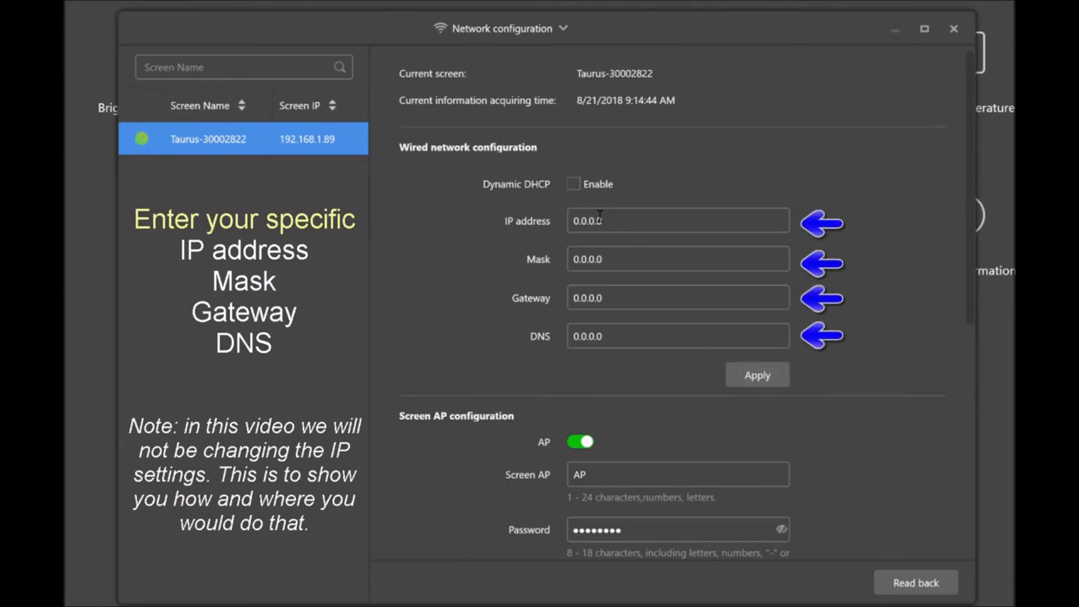
pyautogui.moveTo(589, 359)
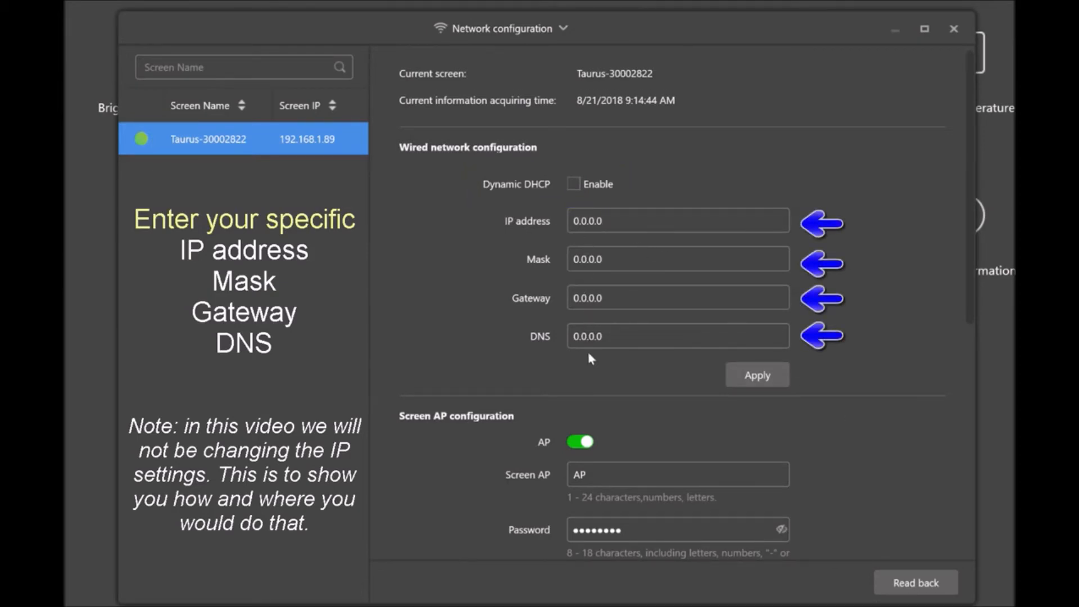